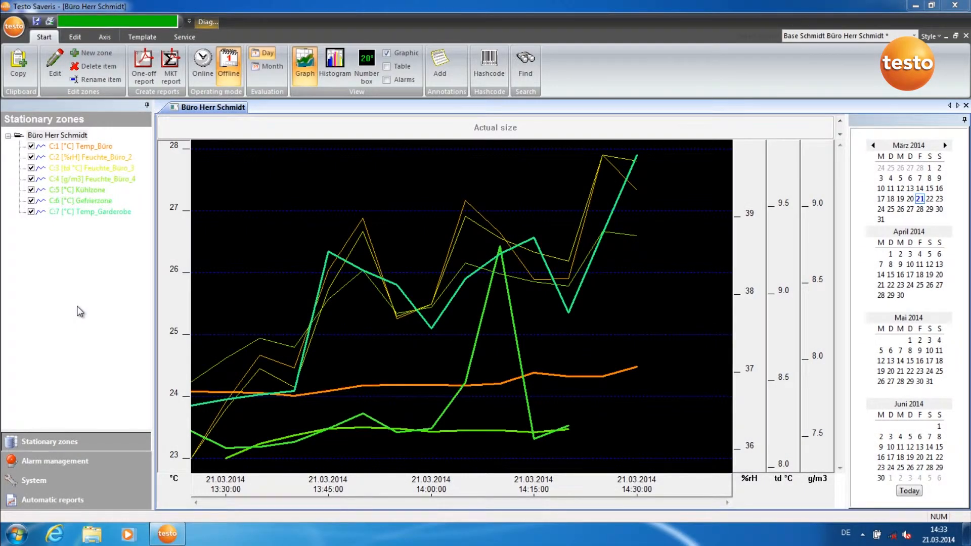
{"action": "mouse_move", "coordinate": [75, 316]}
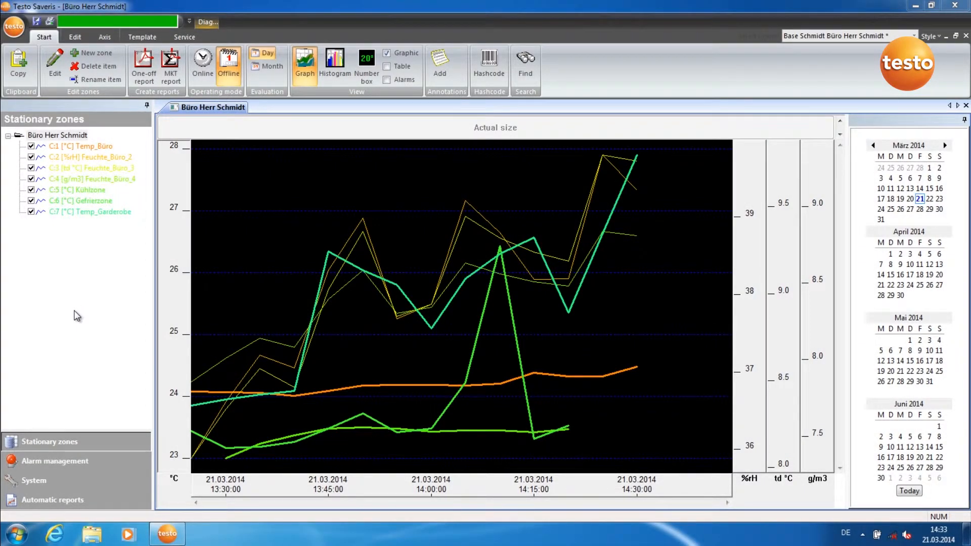
Show the channel alarm settings list under Alarm management, listing the seven office channels.
{"action": "left_click", "coordinate": [55, 461]}
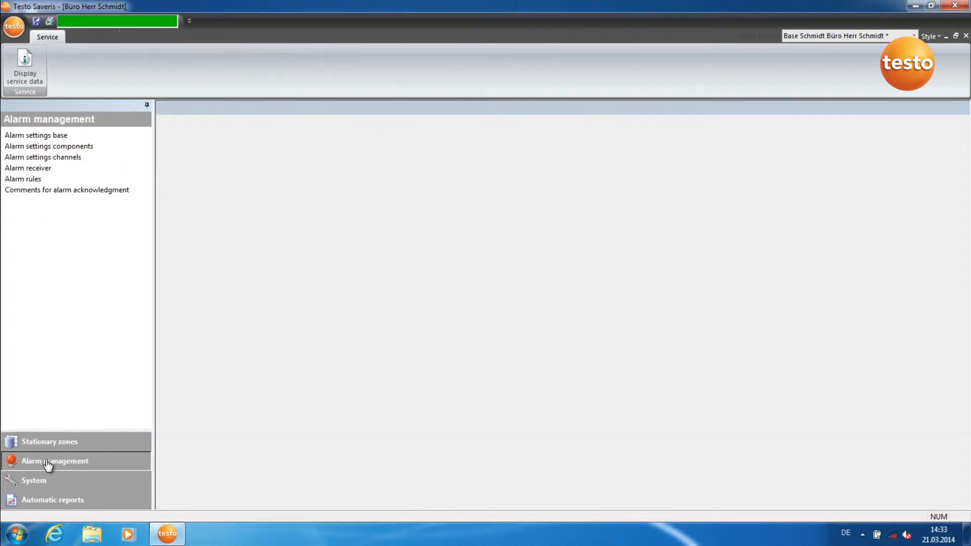
{"action": "mouse_move", "coordinate": [57, 169]}
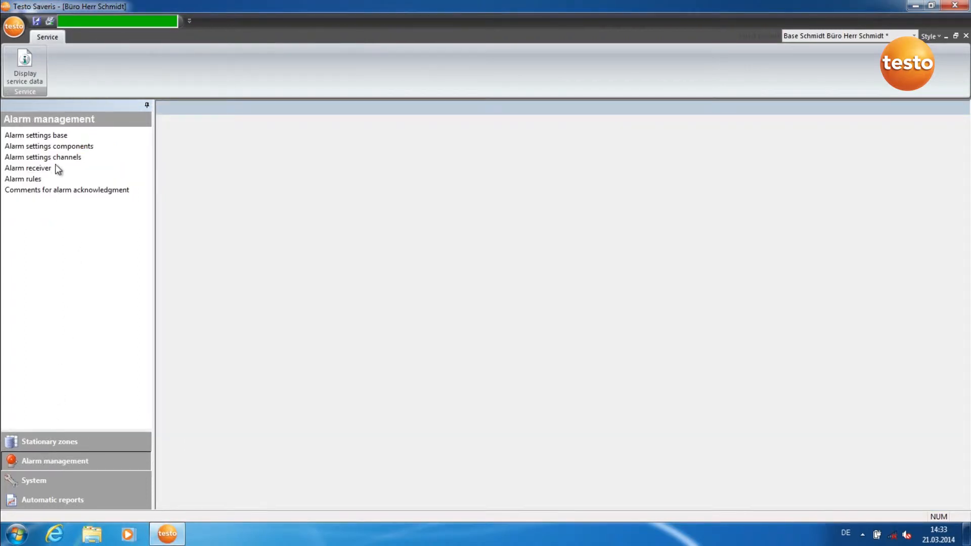
{"action": "left_click", "coordinate": [42, 156]}
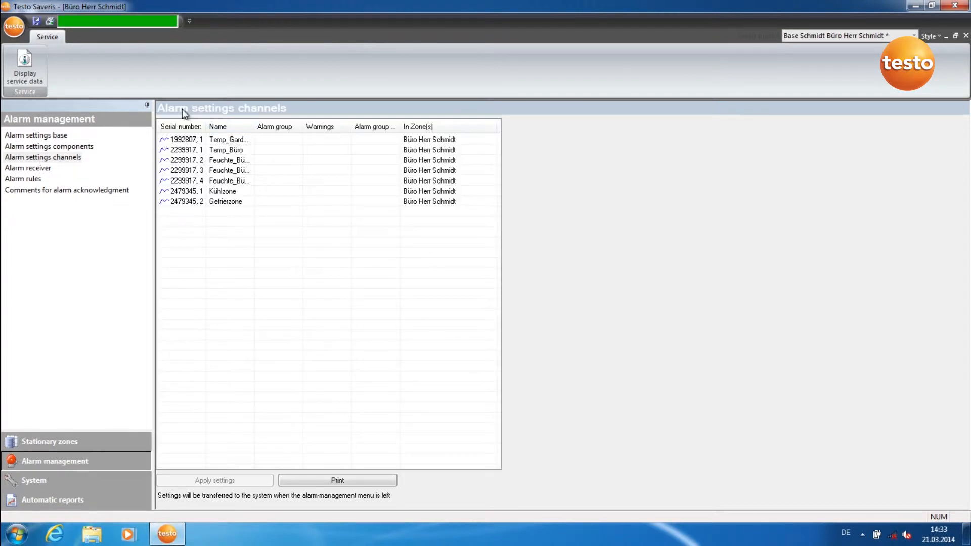
{"action": "mouse_move", "coordinate": [319, 175]}
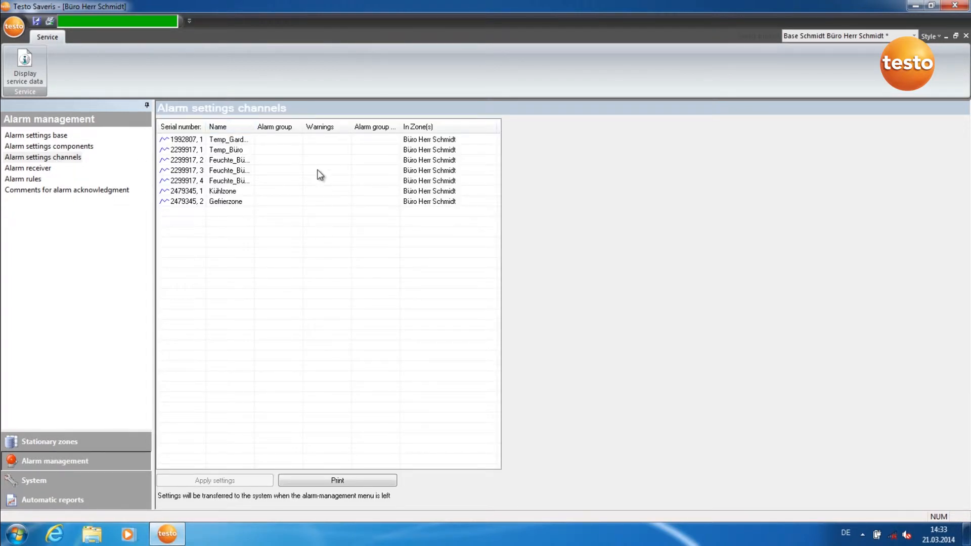
{"action": "mouse_move", "coordinate": [303, 164]}
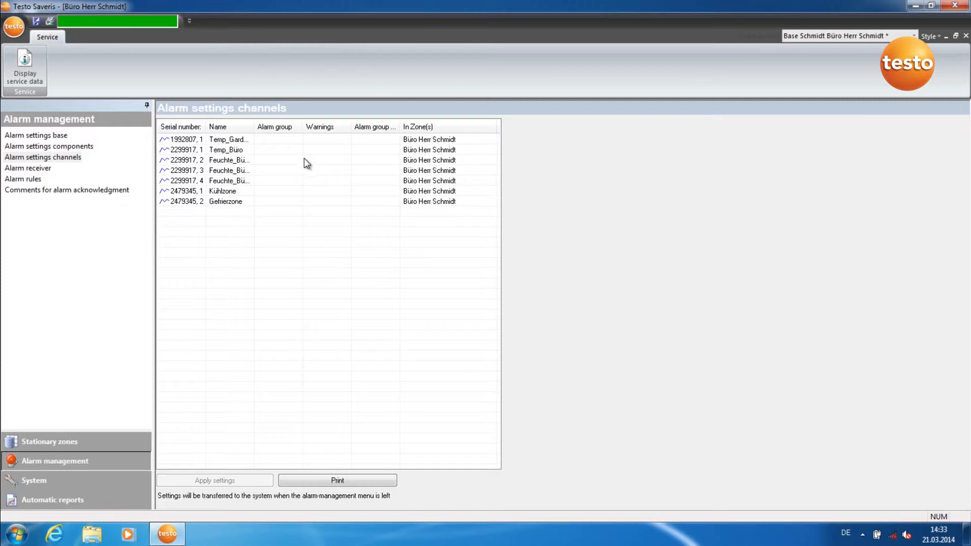
{"action": "mouse_move", "coordinate": [281, 143]}
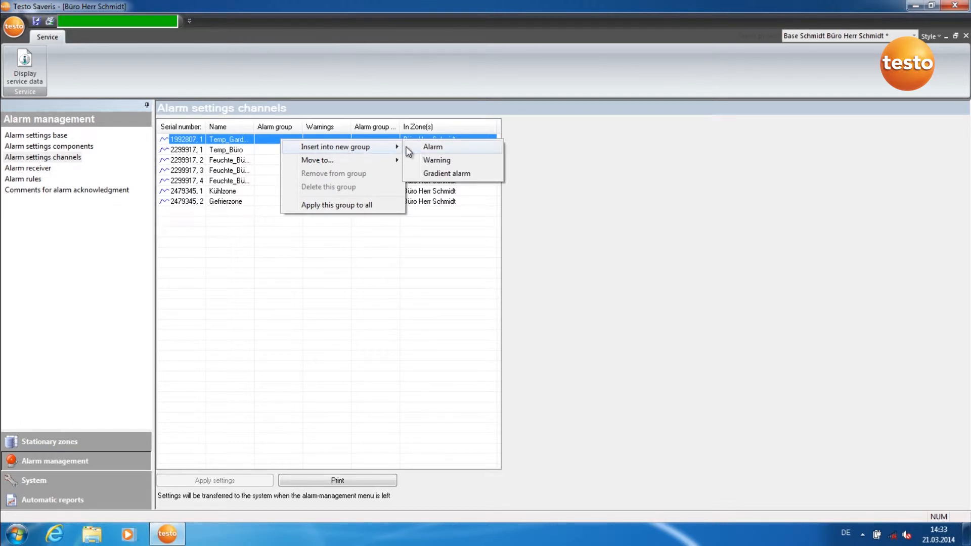
Insert the Temp_Garderobe channel into a new alarm group, Alarmgrp13.
{"action": "left_click", "coordinate": [433, 147]}
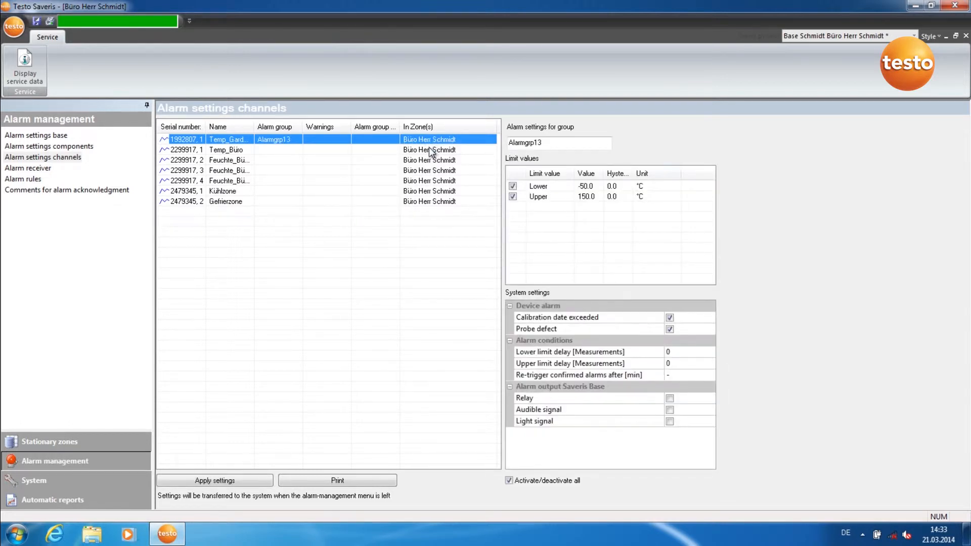
{"action": "mouse_move", "coordinate": [571, 121]}
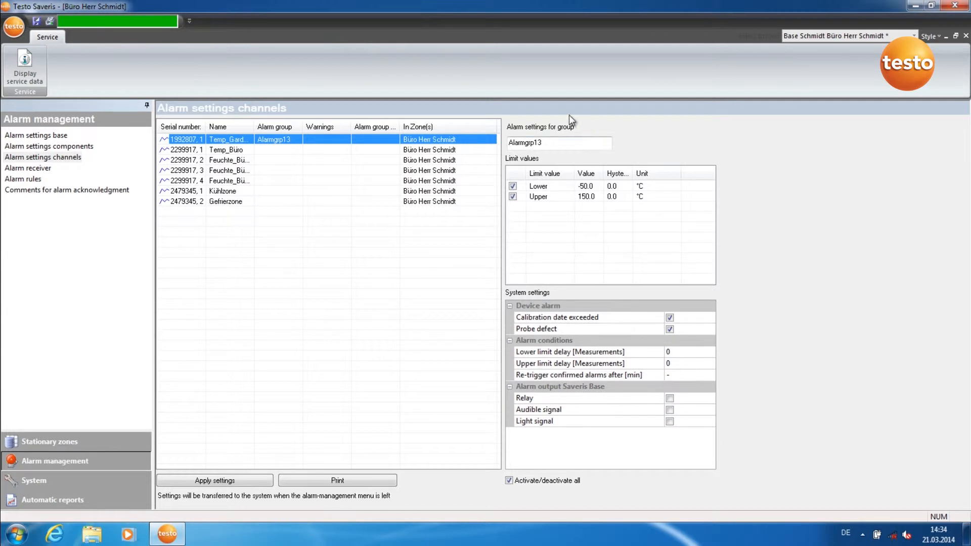
{"action": "mouse_move", "coordinate": [550, 158]}
{"action": "type", "text": "23"}
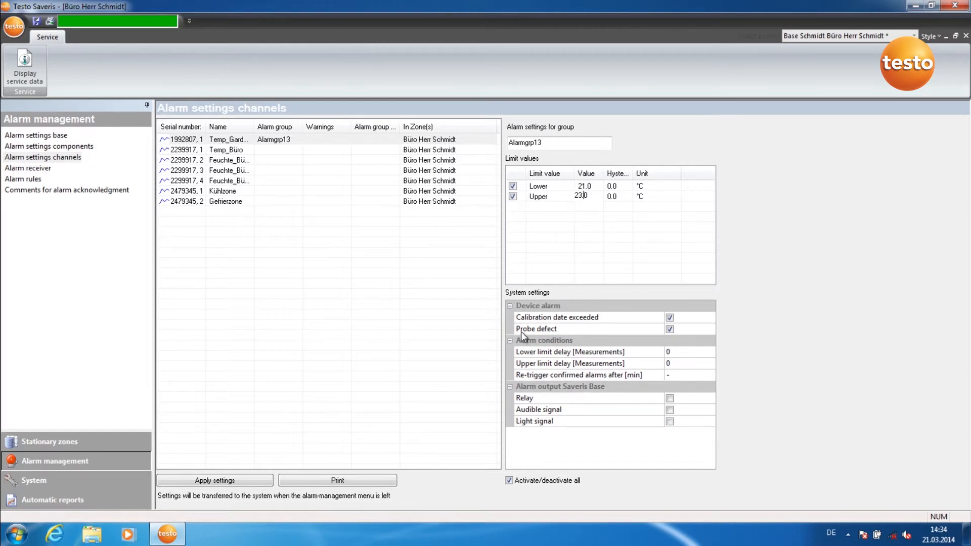
{"action": "mouse_move", "coordinate": [555, 308]}
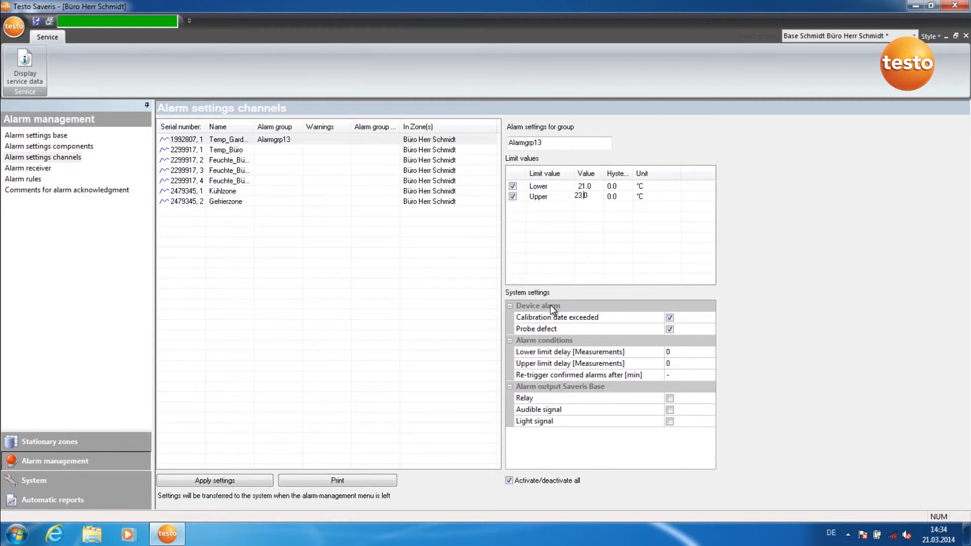
{"action": "mouse_move", "coordinate": [511, 361]}
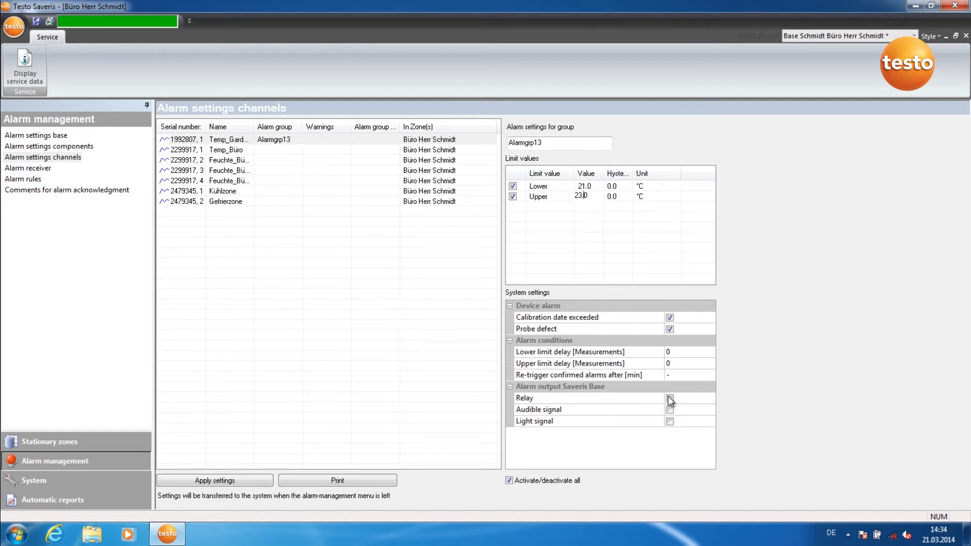
Switch on relay, audible signal and light signal outputs for Alarmgrp13 on the Saveris Base.
{"action": "left_click", "coordinate": [670, 398]}
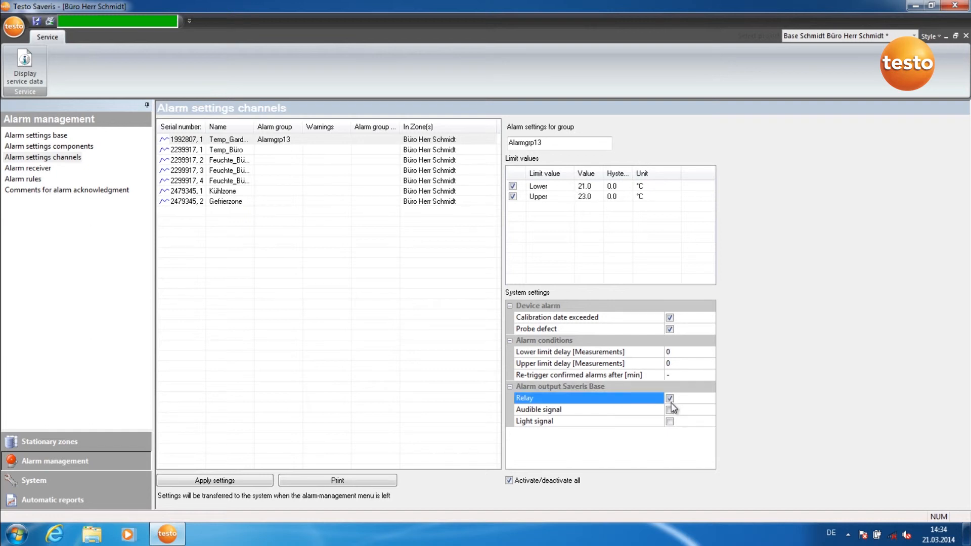
{"action": "left_click", "coordinate": [670, 410]}
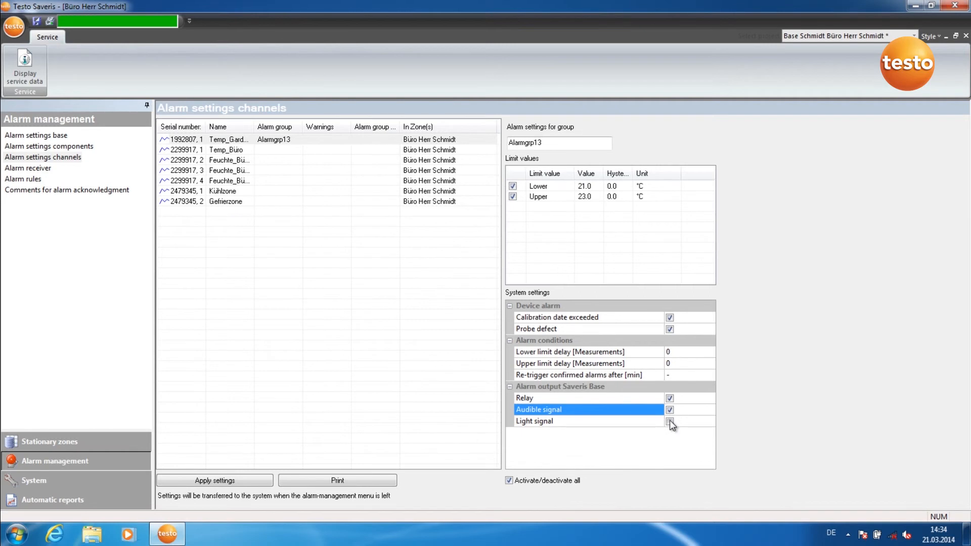
{"action": "left_click", "coordinate": [669, 421]}
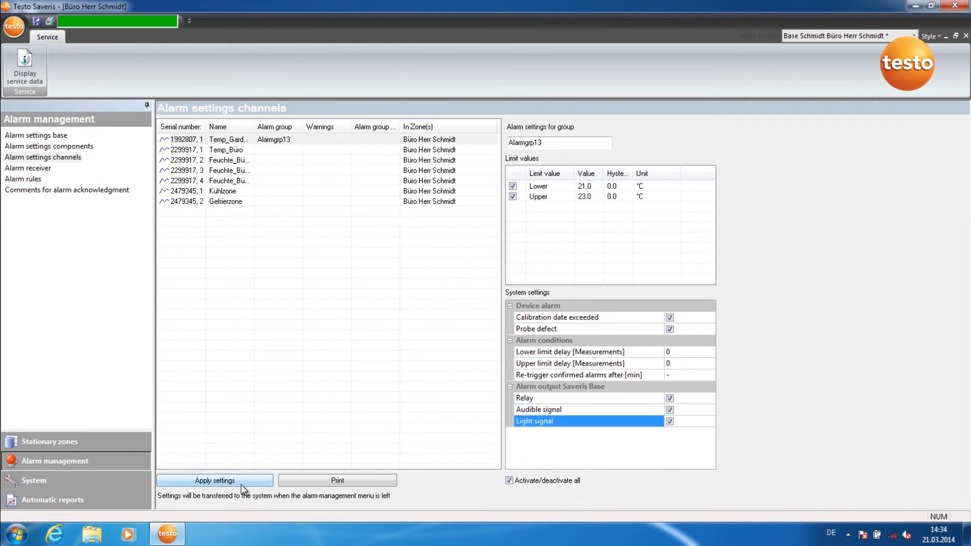
Apply Alarmgrp13's settings with 21–23 °C limits and all three outputs on.
{"action": "left_click", "coordinate": [215, 481]}
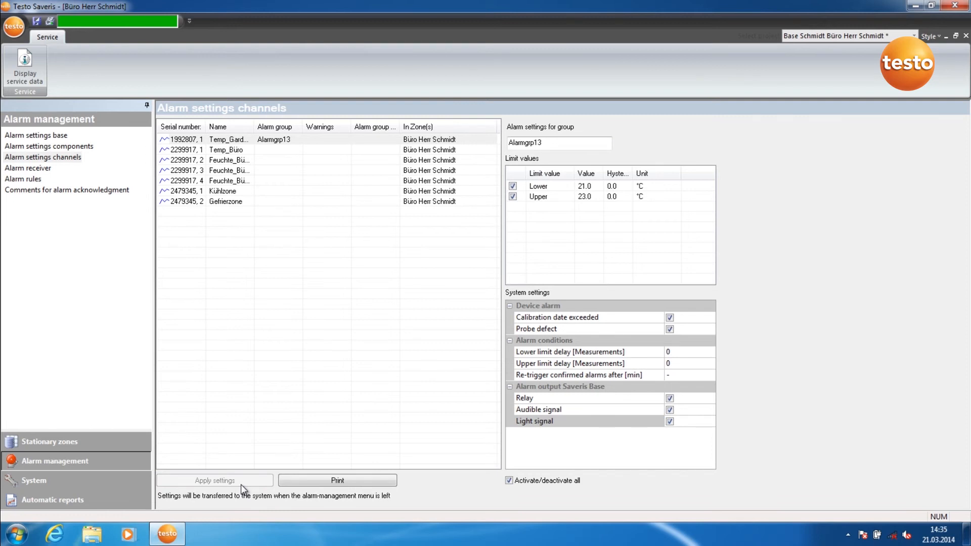
{"action": "mouse_move", "coordinate": [83, 449]}
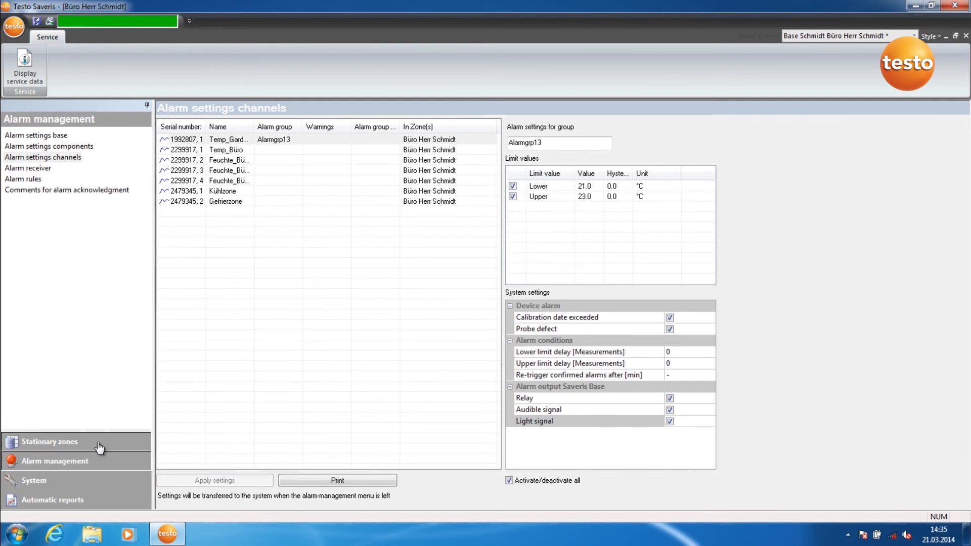